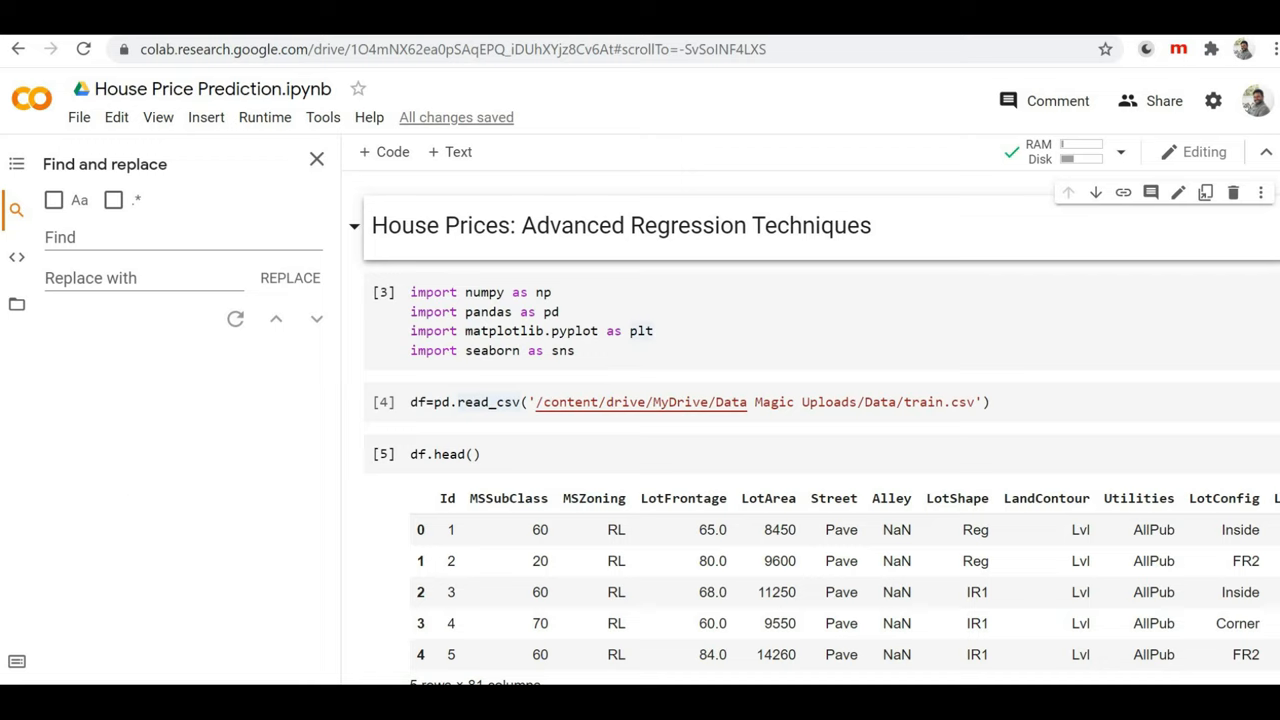
mouse_move(164, 414)
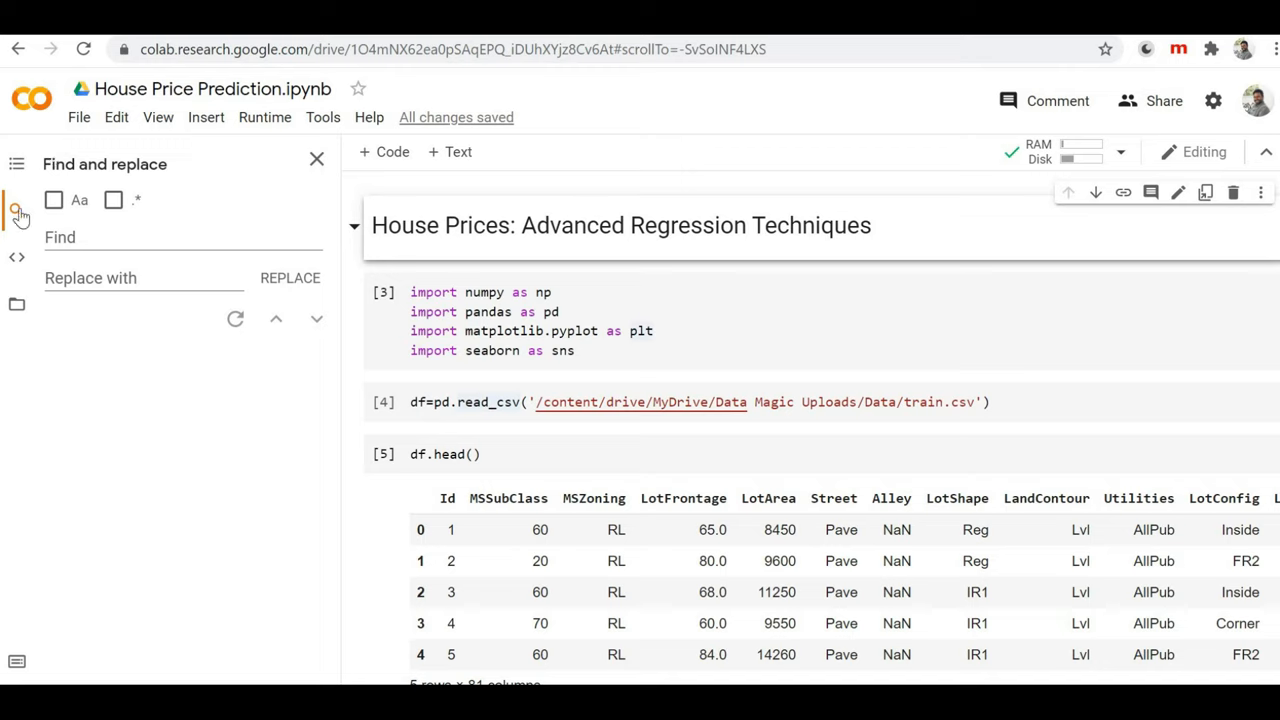
mouse_move(18, 308)
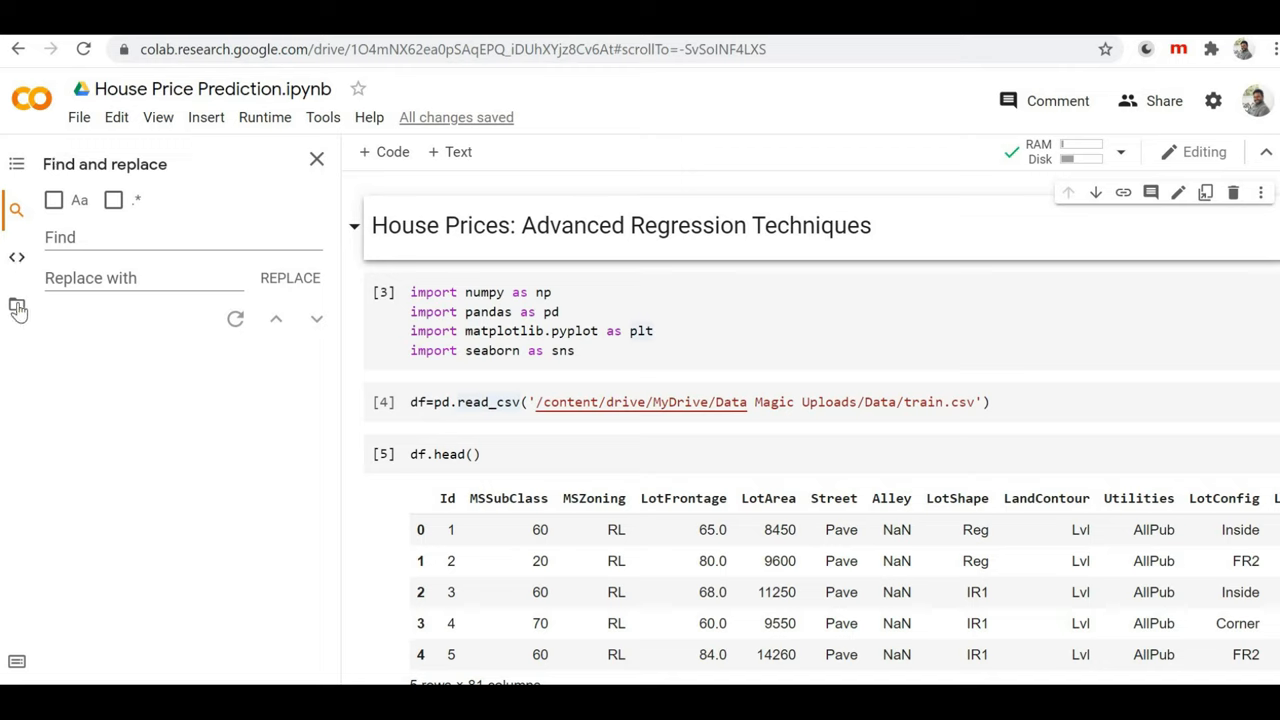
mouse_move(16, 308)
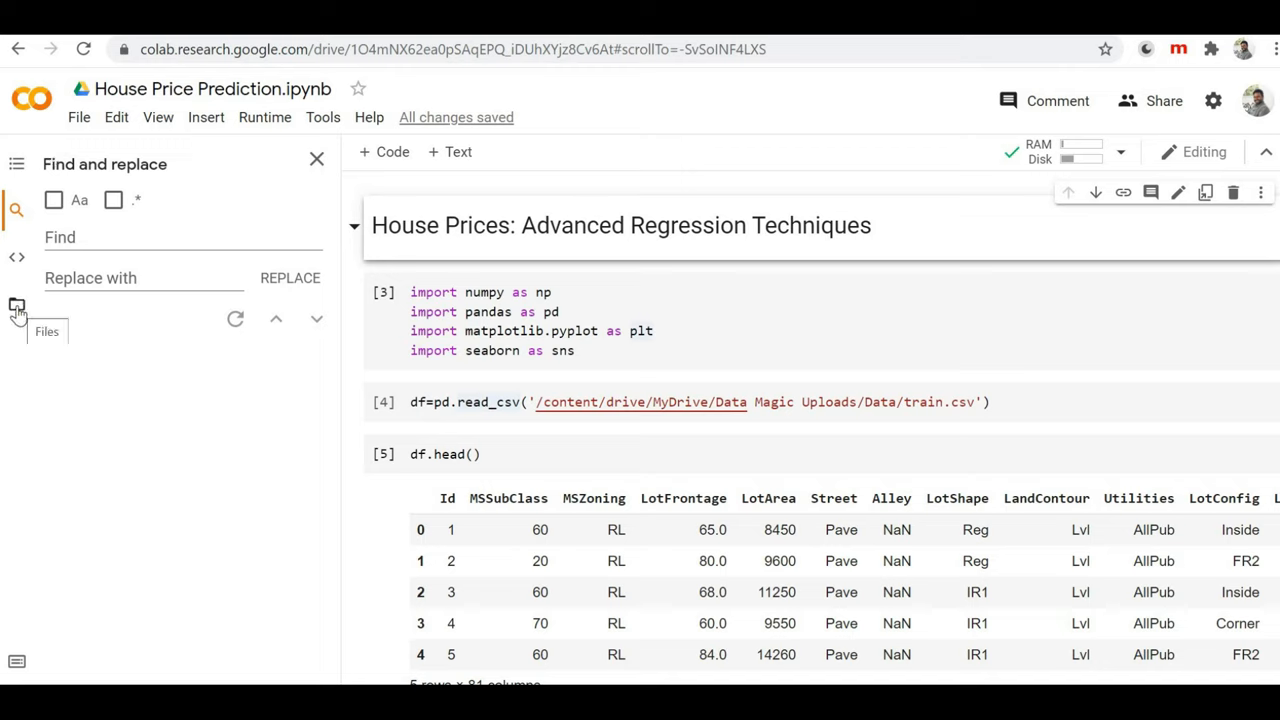
Show the Files panel listing the drive and sample_data folders.
click(16, 304)
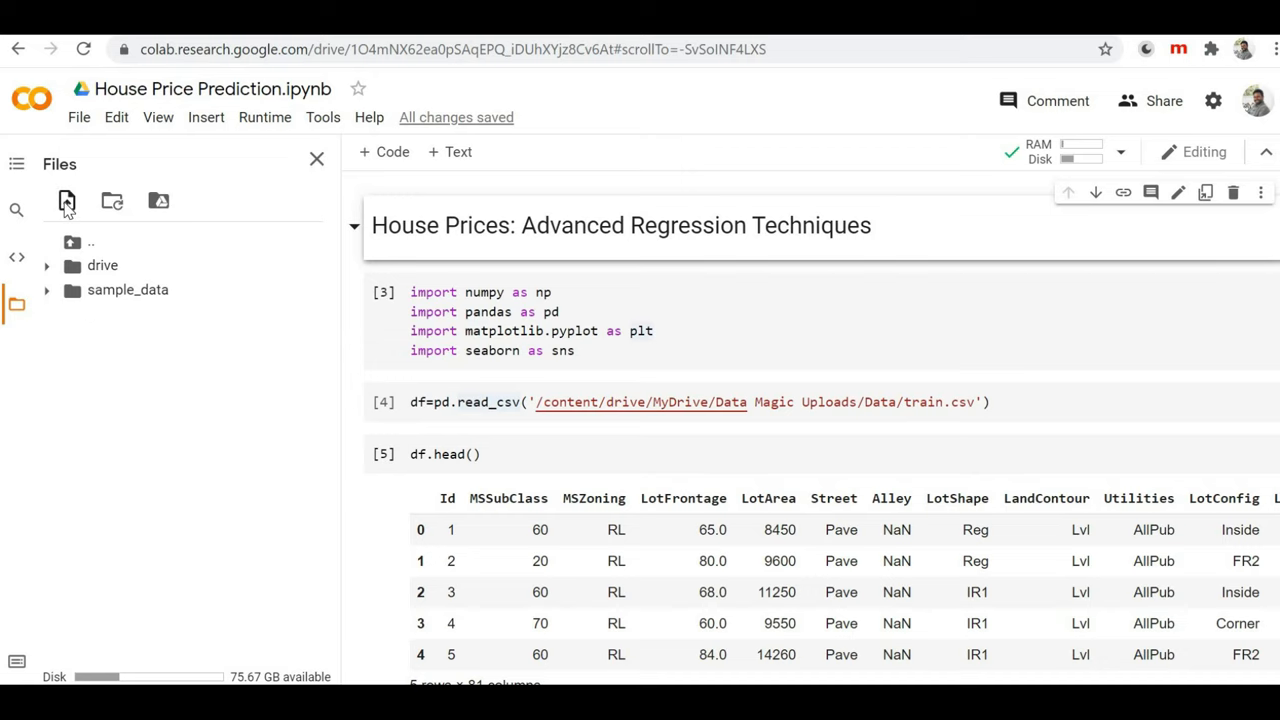
mouse_move(66, 200)
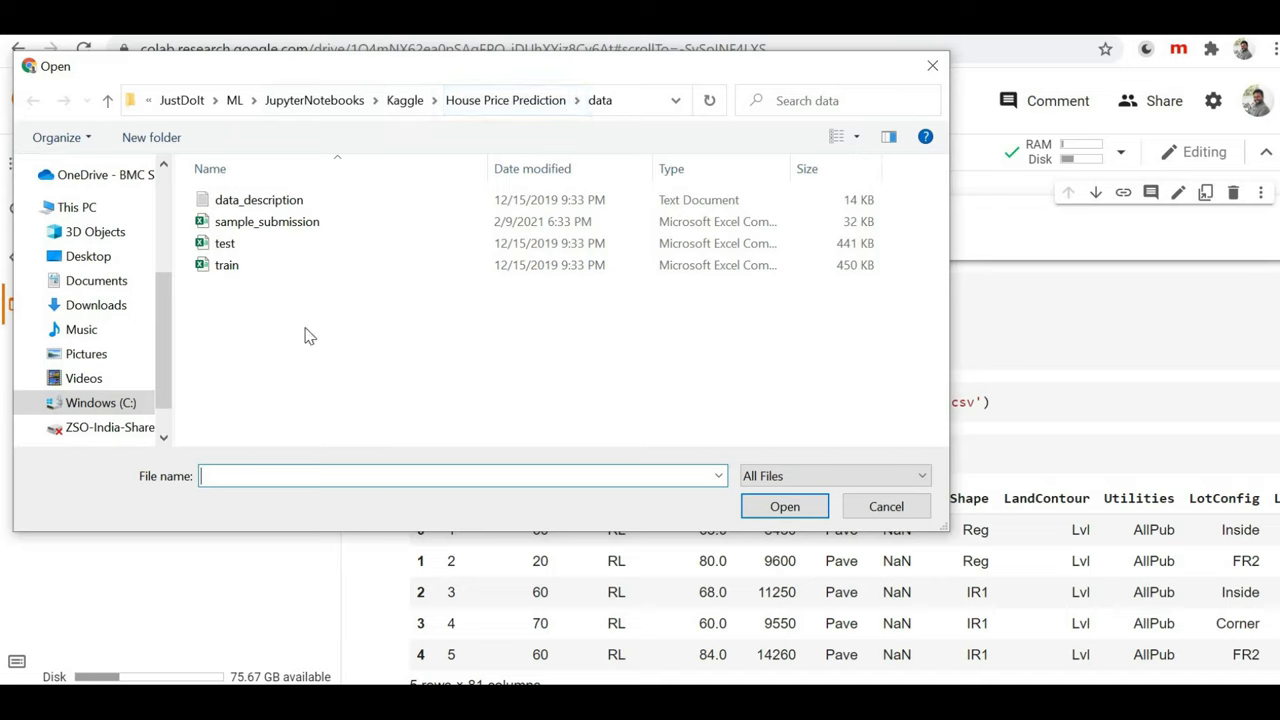
mouse_move(316, 360)
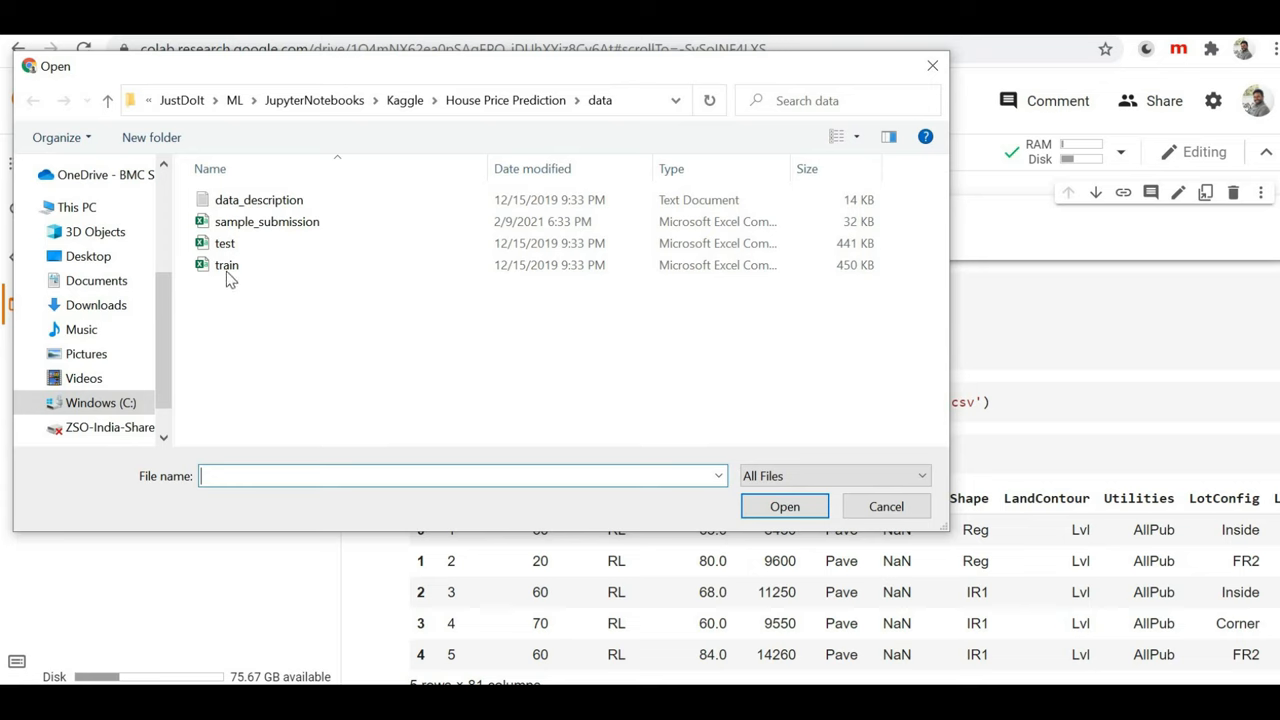
mouse_move(228, 264)
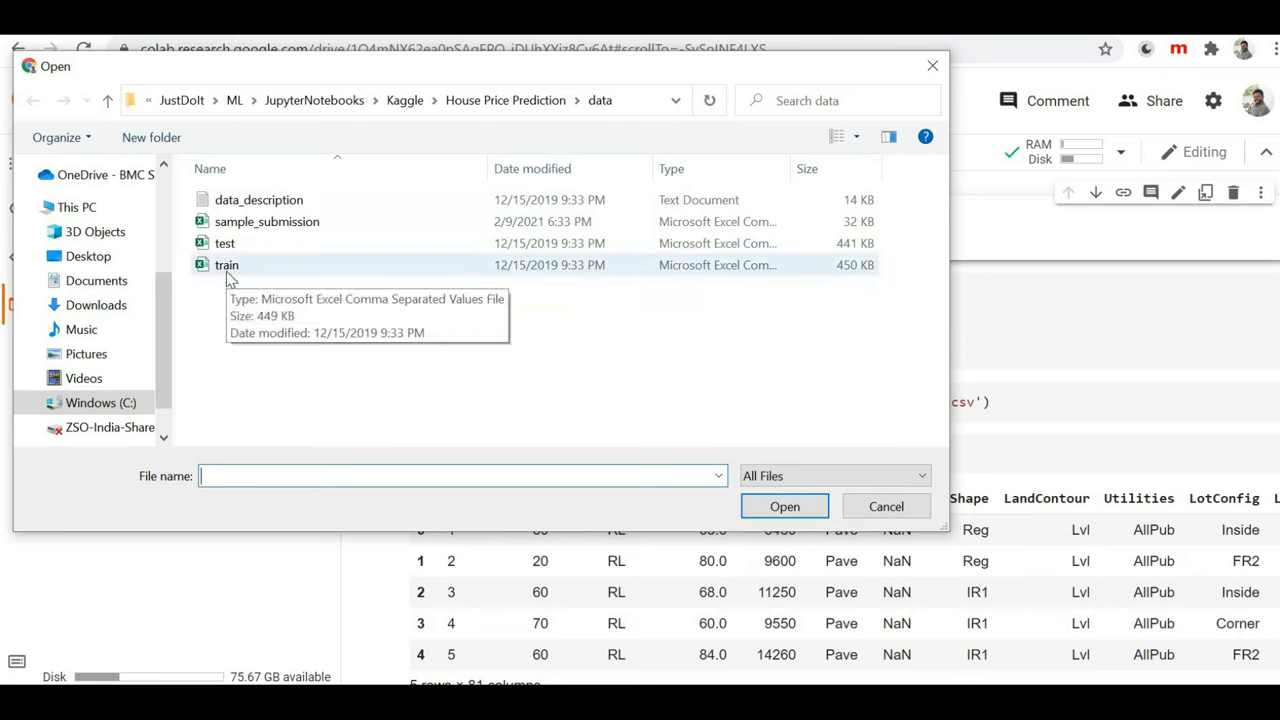
Choose the local train CSV in the Open dialog and upload it to session storage.
click(228, 264)
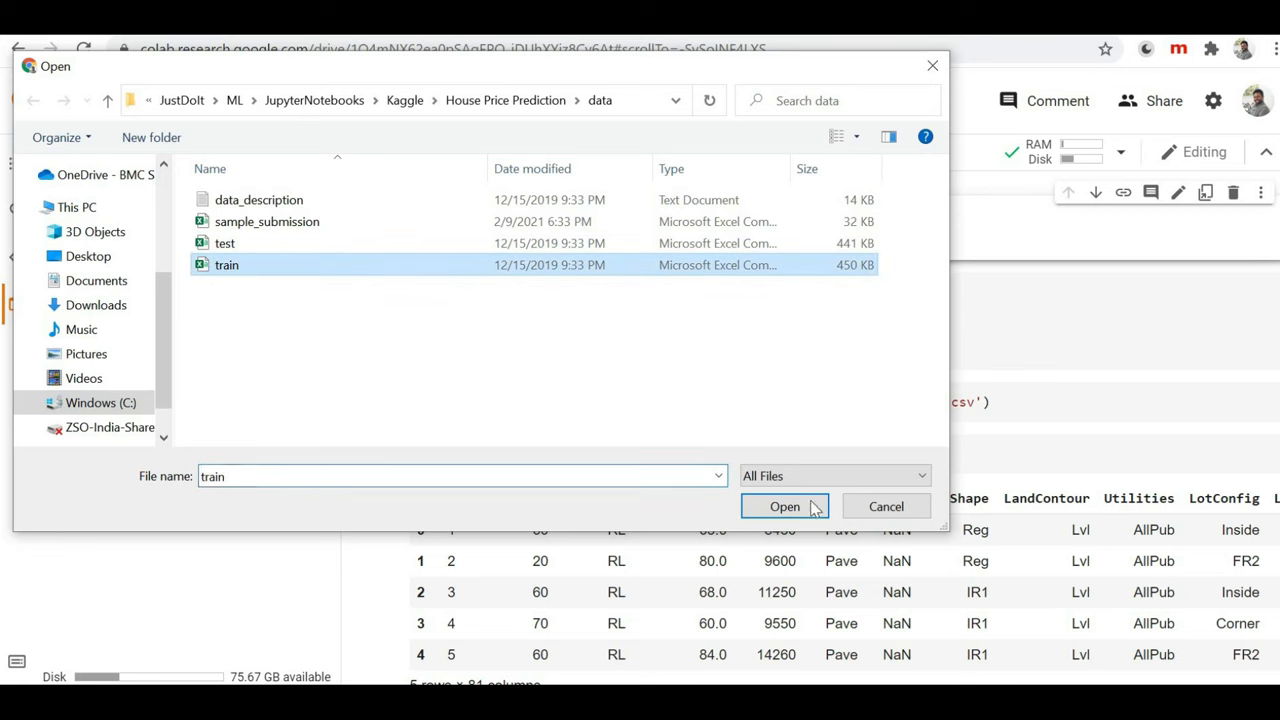
click(784, 506)
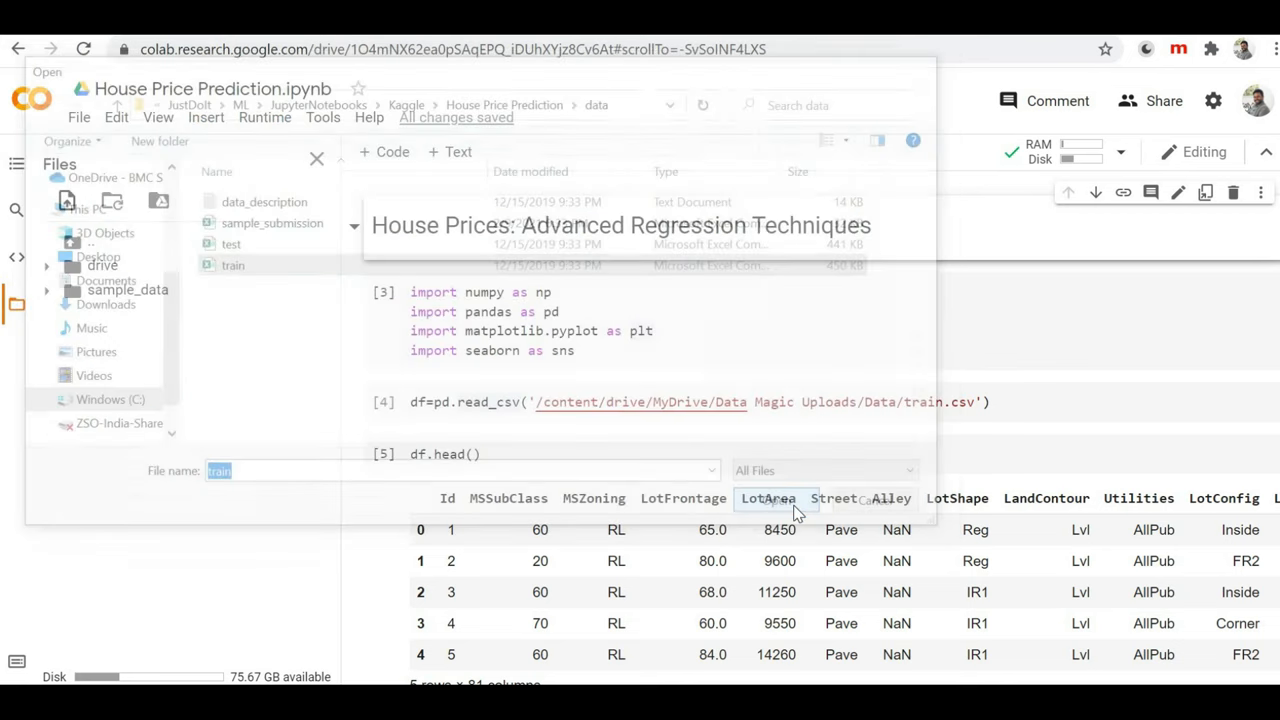
Dismiss the upload notice so train.csv appears among the session files.
click(220, 470)
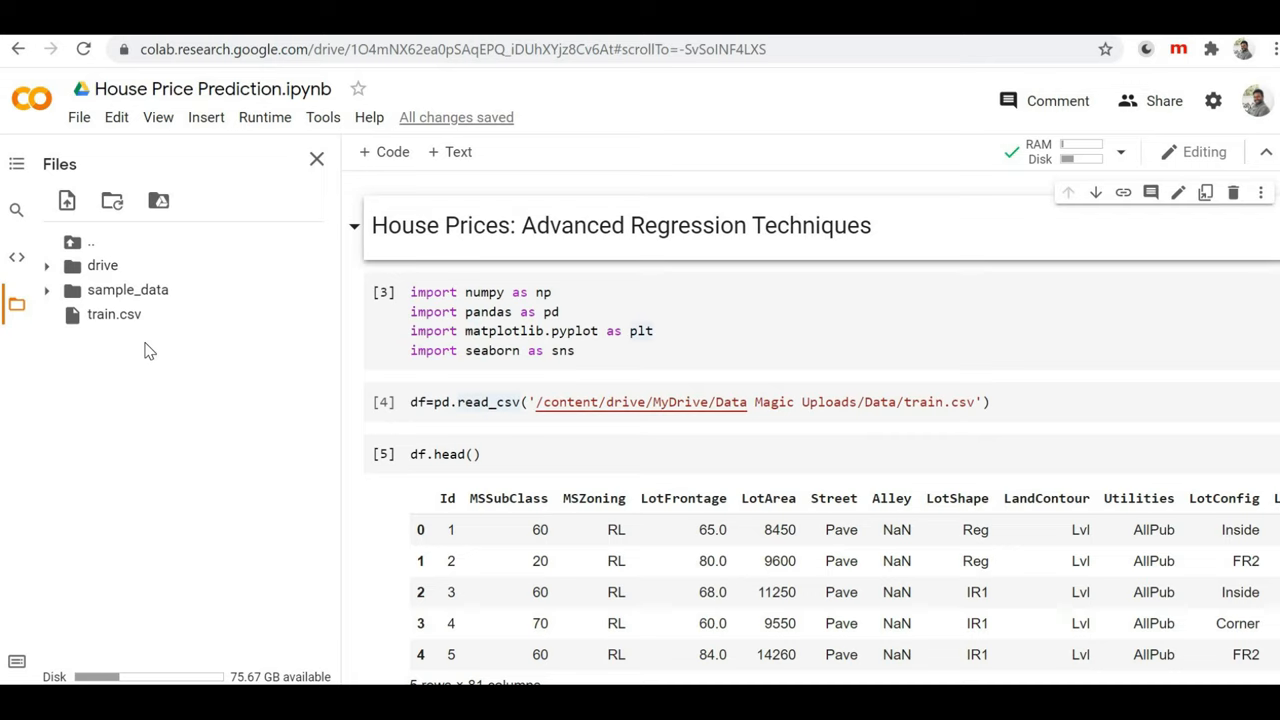
mouse_move(148, 364)
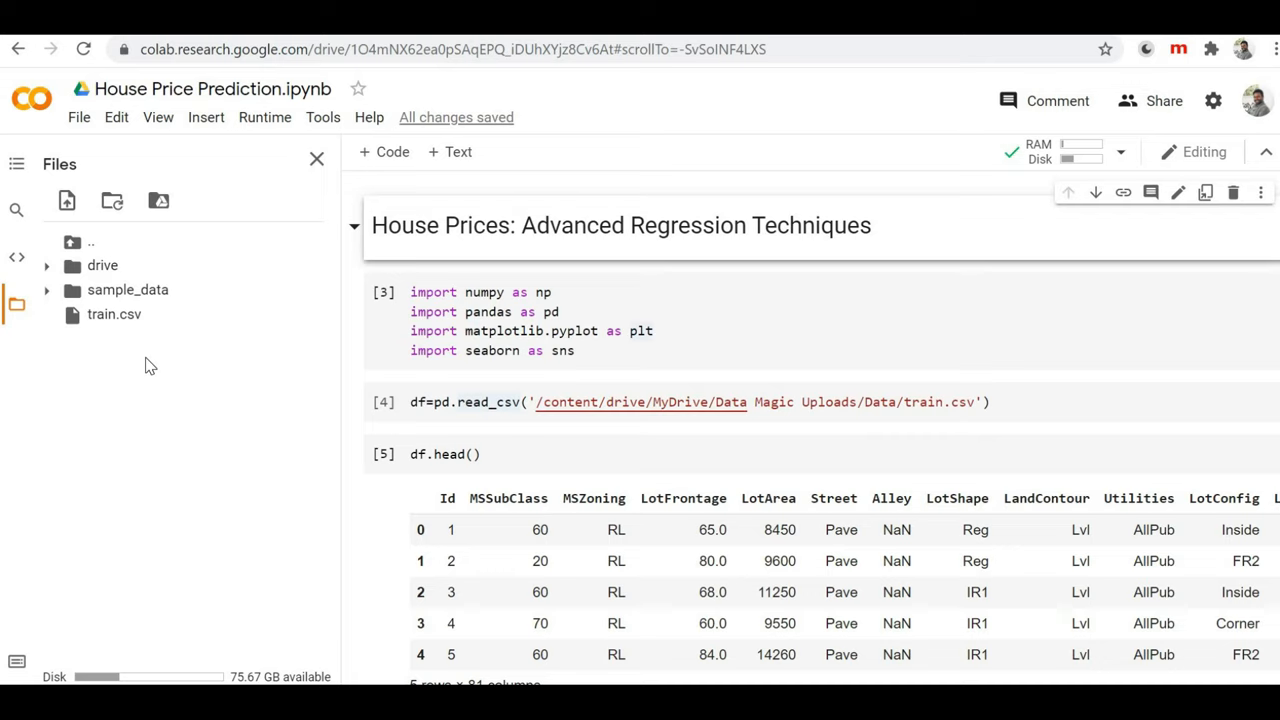
mouse_move(124, 348)
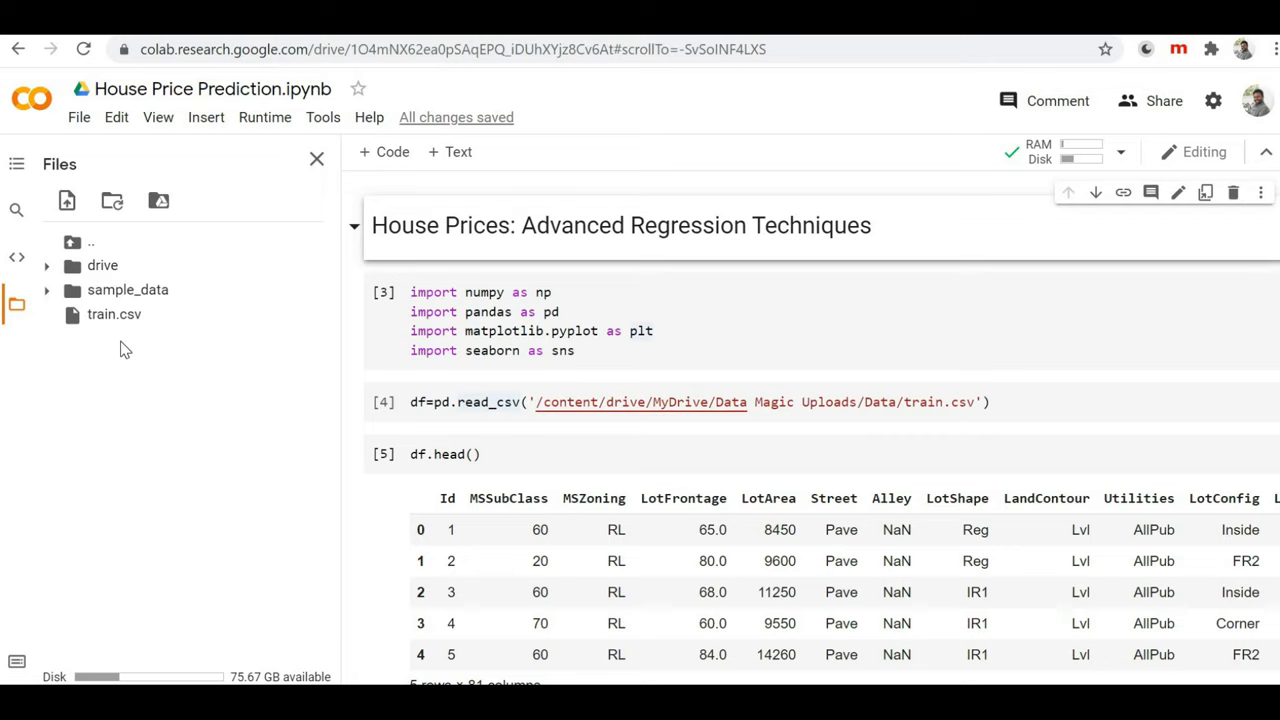
mouse_move(144, 386)
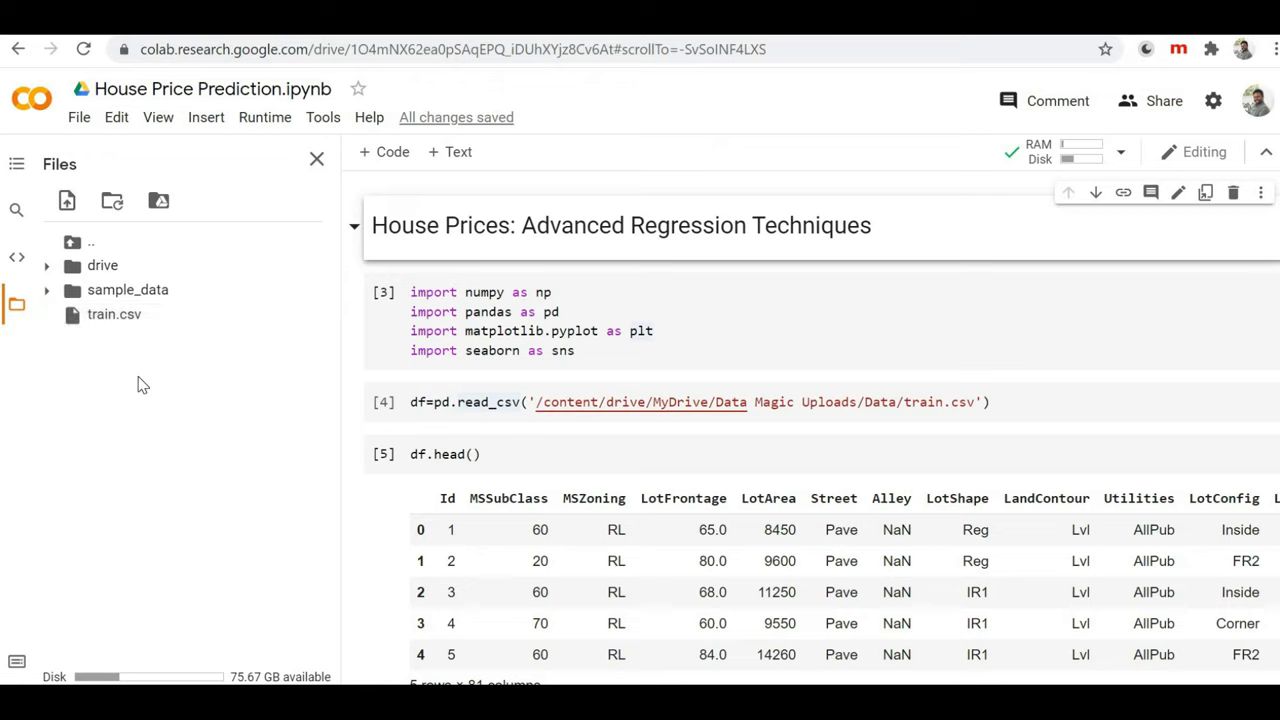
mouse_move(110, 320)
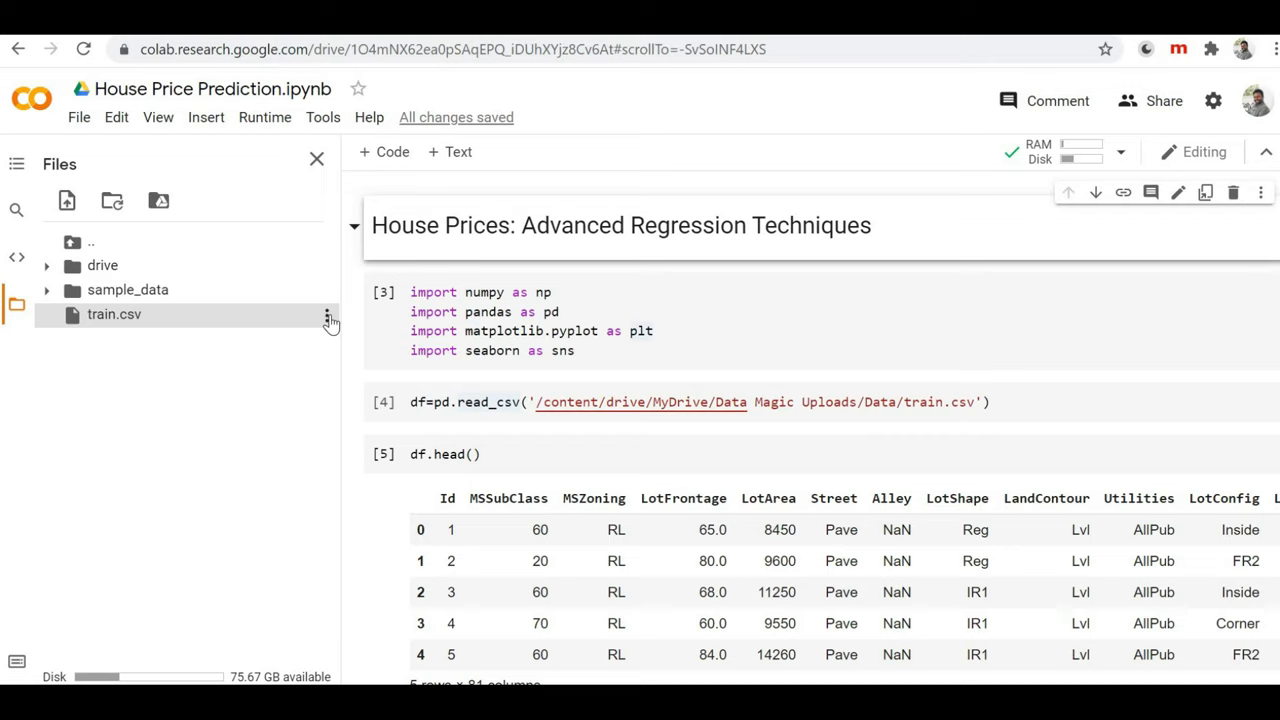
Copy train.csv's path and point pd.read_csv at '/content/train.csv'.
click(328, 314)
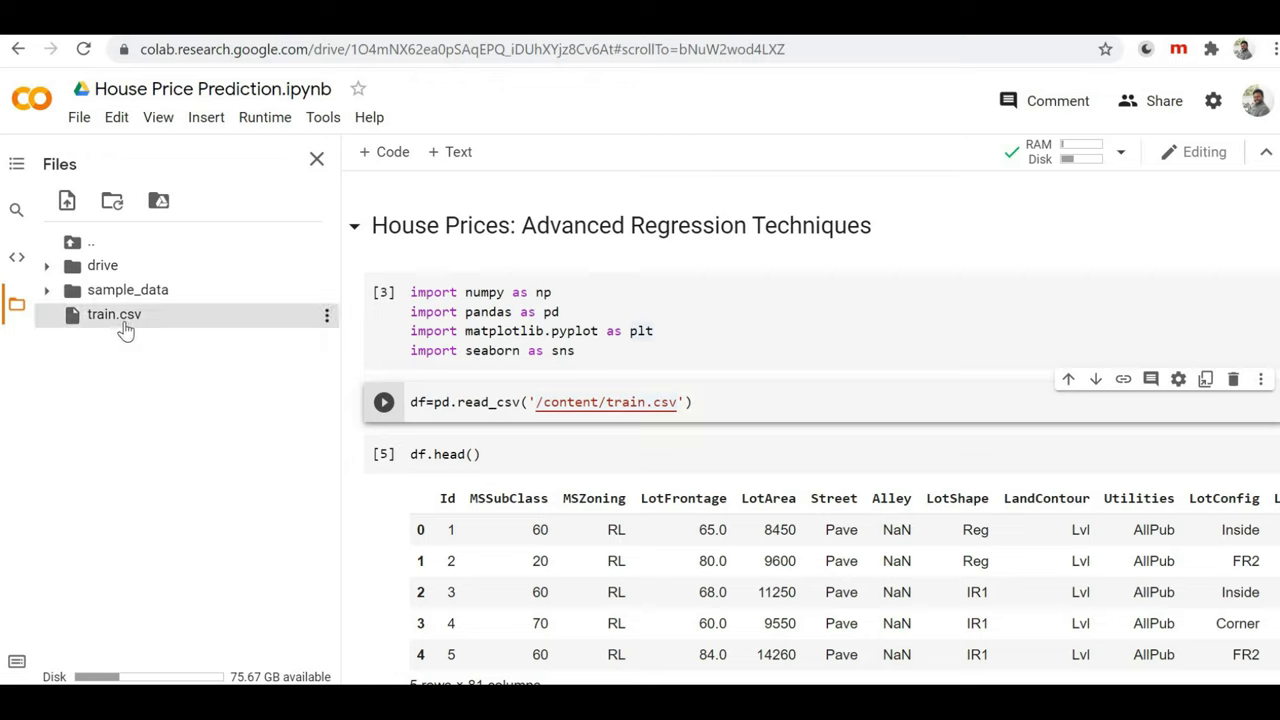
mouse_move(204, 404)
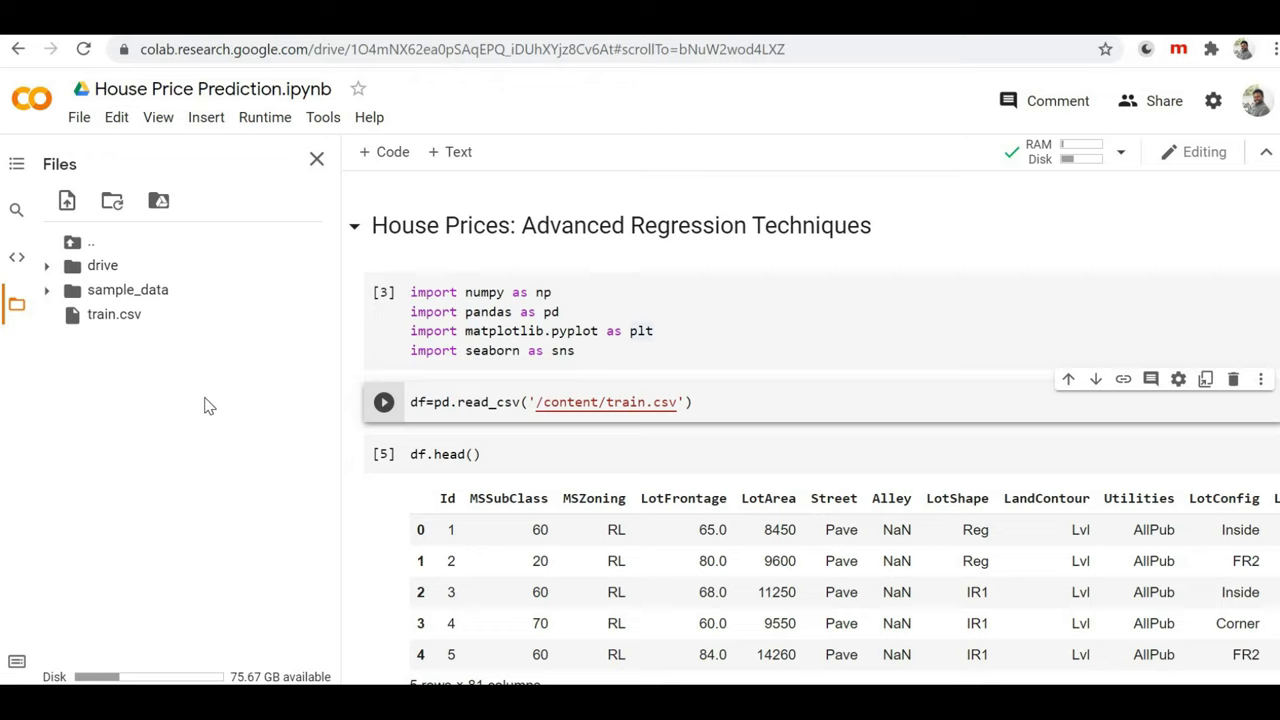
mouse_move(204, 432)
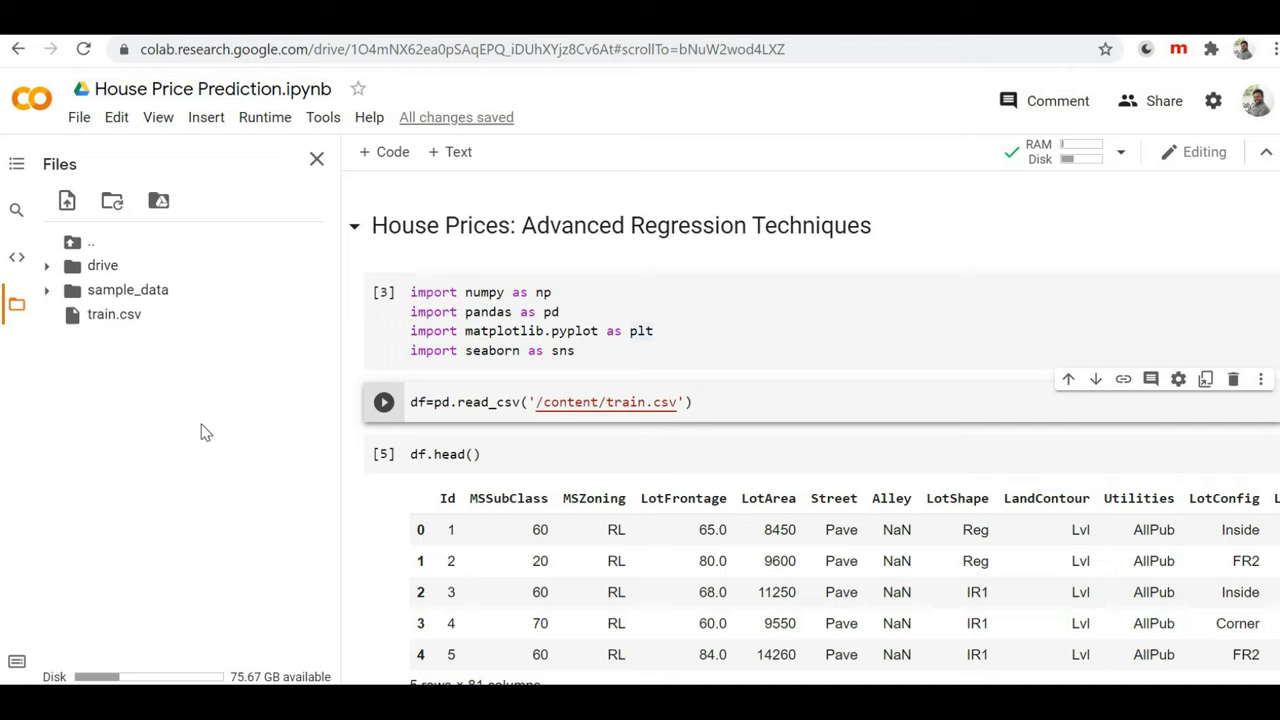
mouse_move(596, 436)
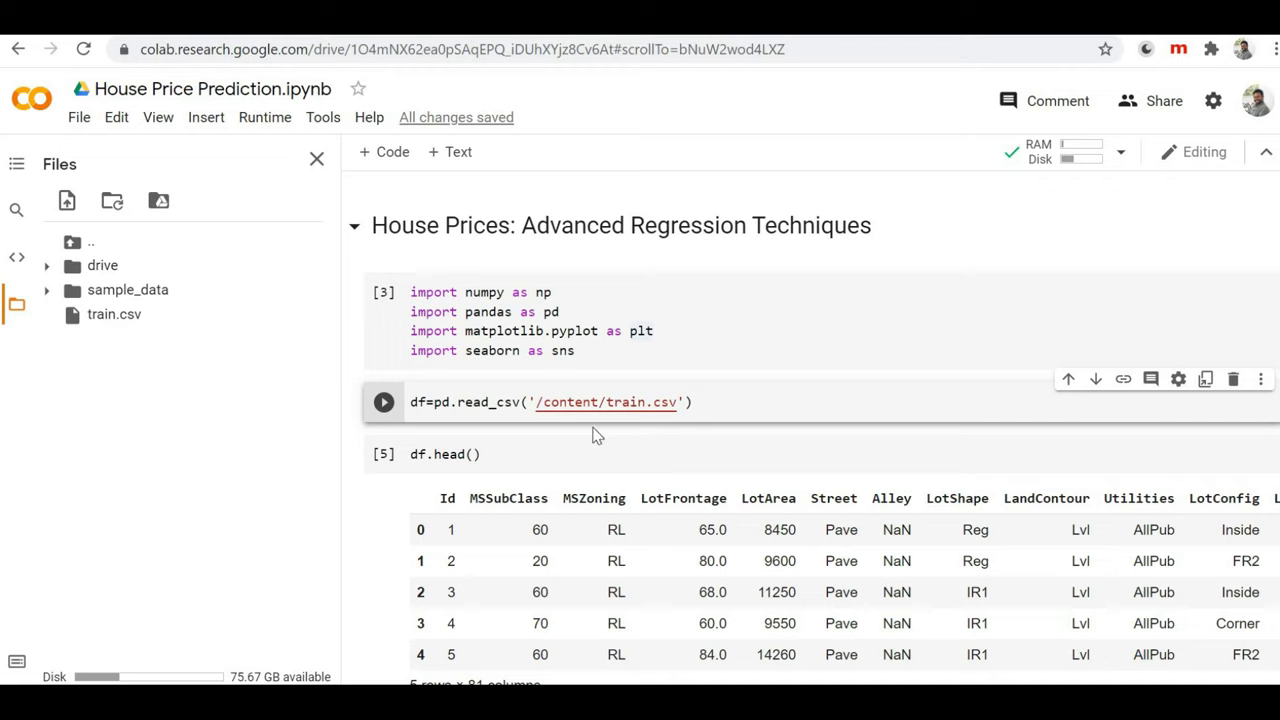
mouse_move(384, 402)
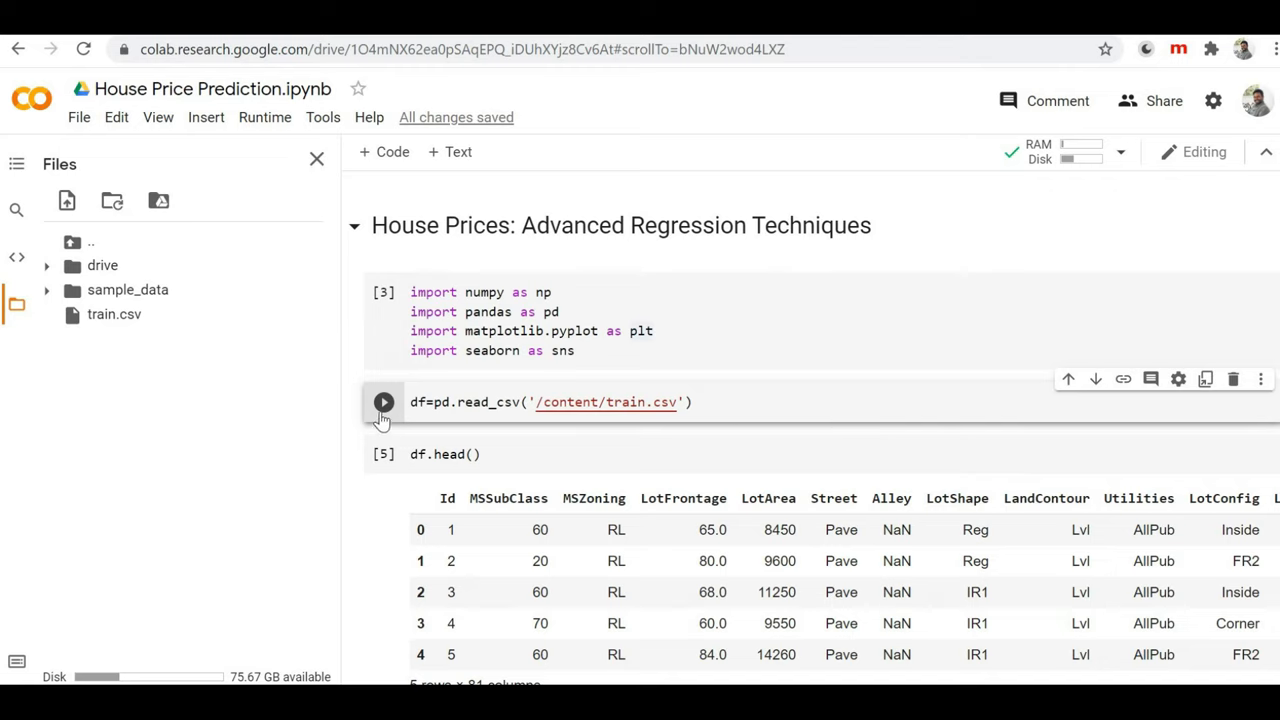
mouse_move(384, 400)
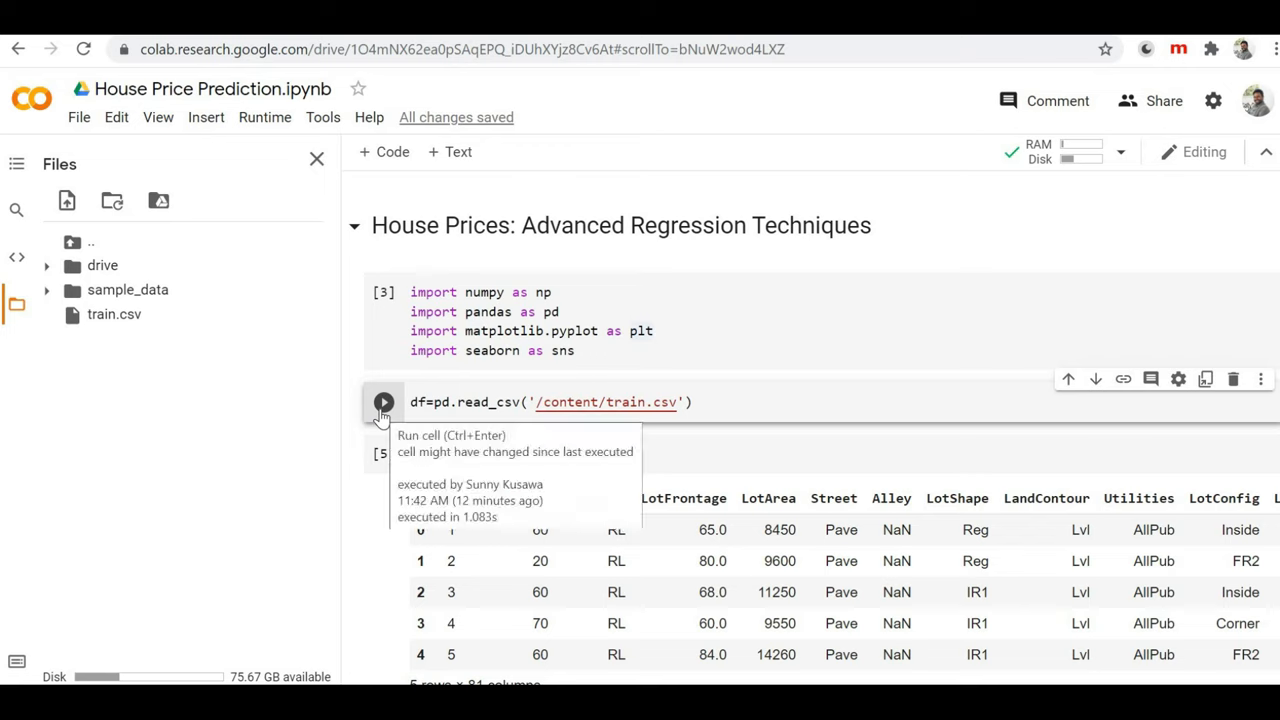
Run the df=pd.read_csv('/content/train.csv') cell to load the training data.
click(384, 402)
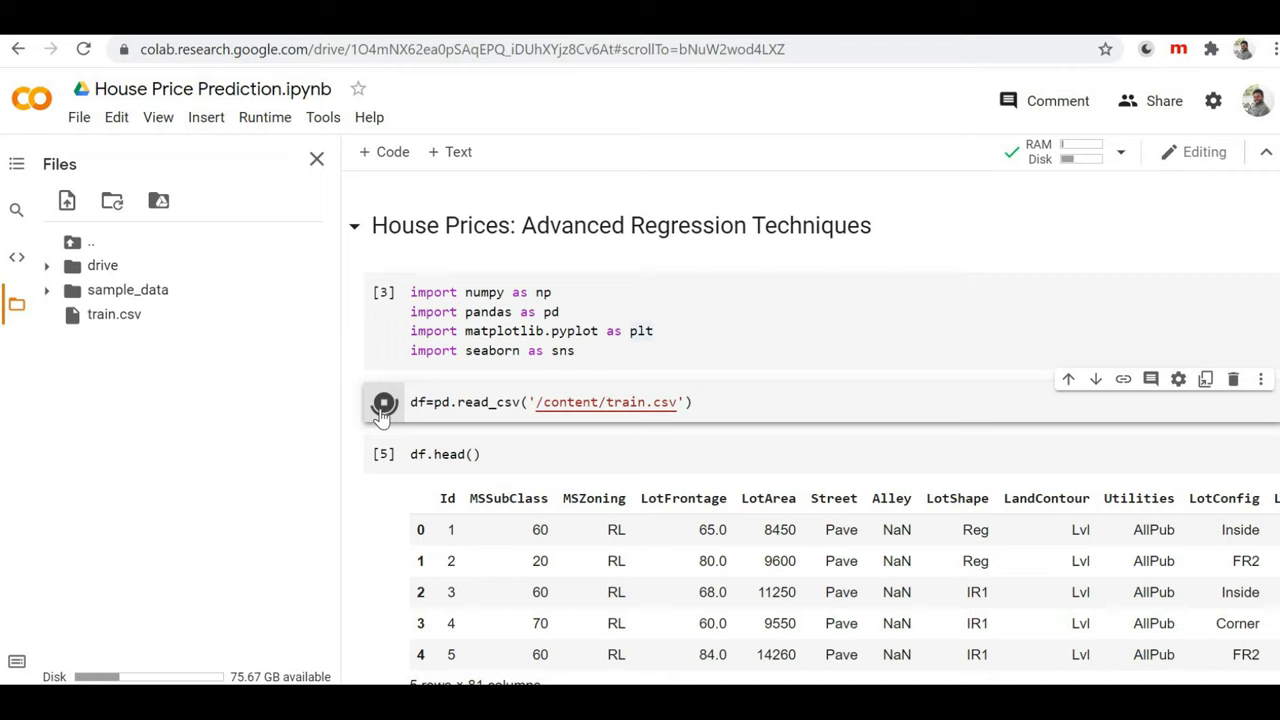
click(384, 400)
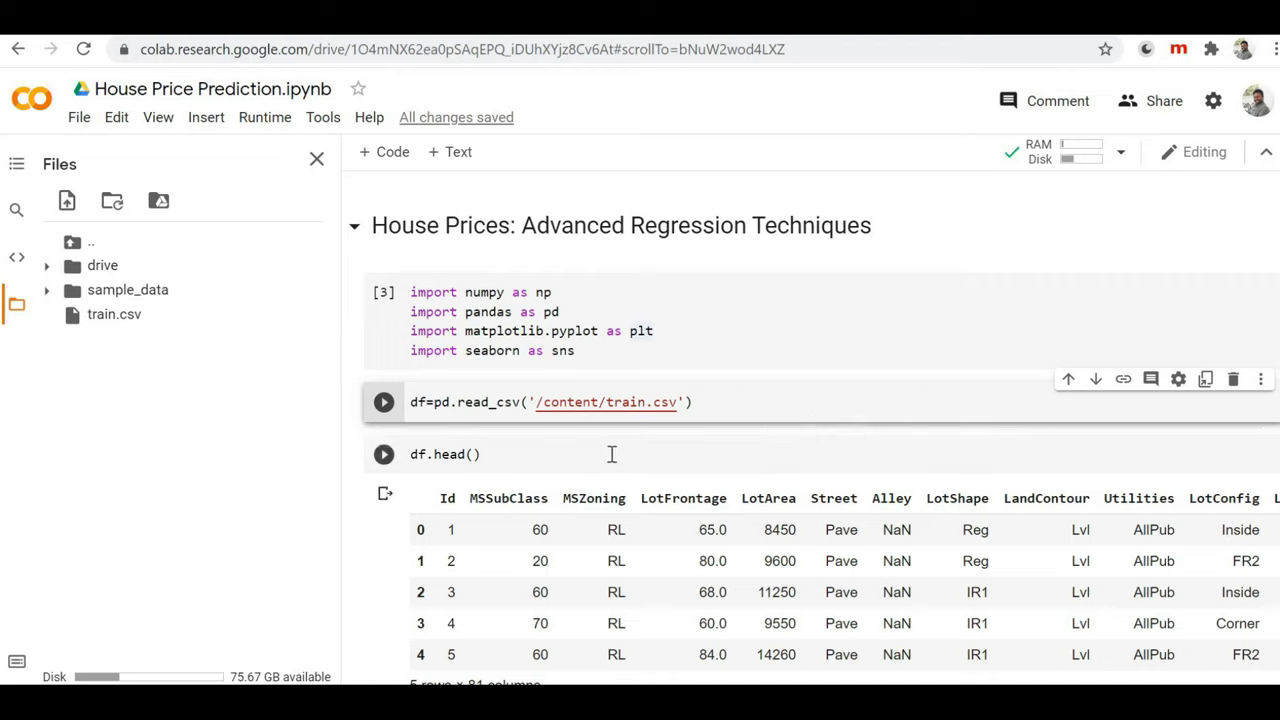
mouse_move(502, 464)
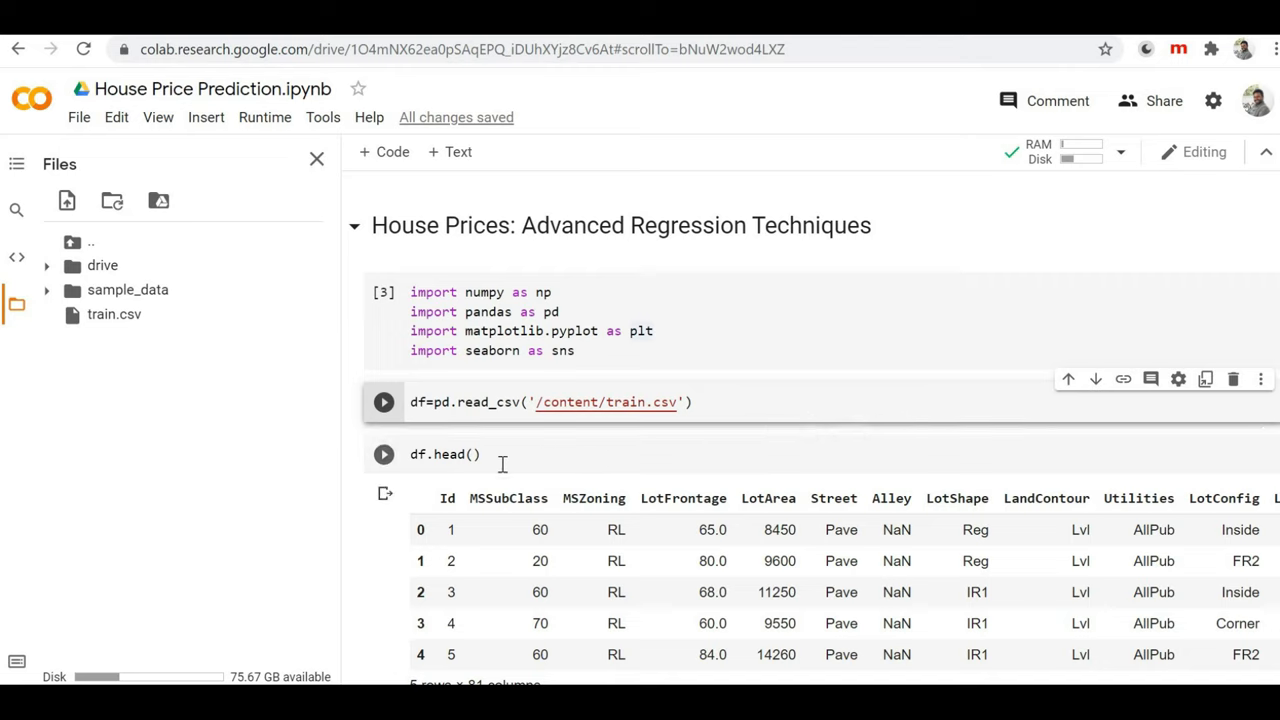
mouse_move(384, 454)
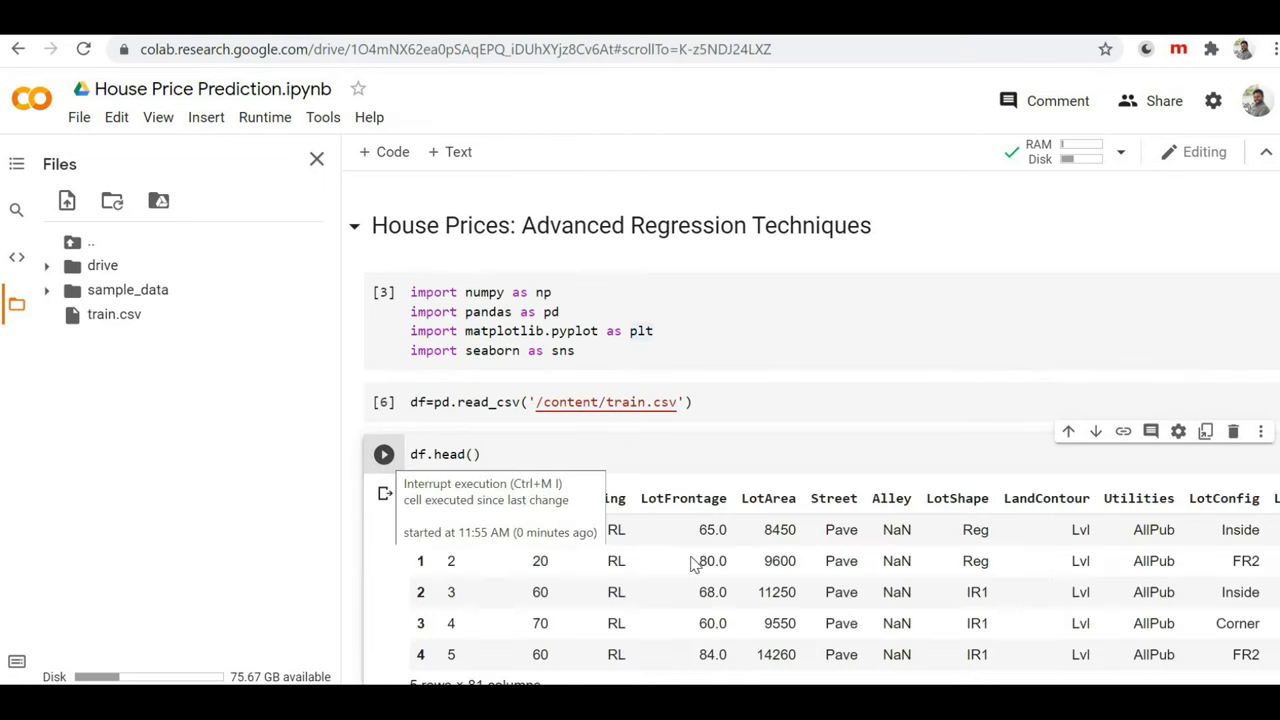
mouse_move(1090, 480)
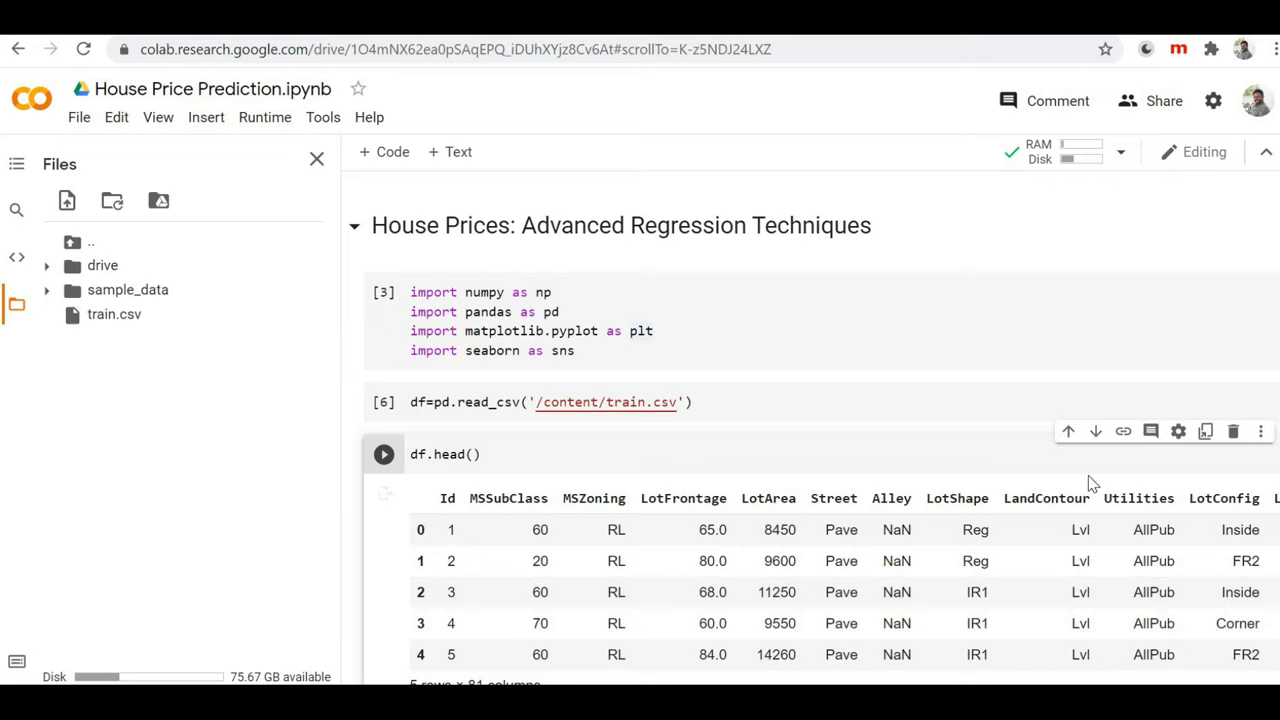
mouse_move(148, 444)
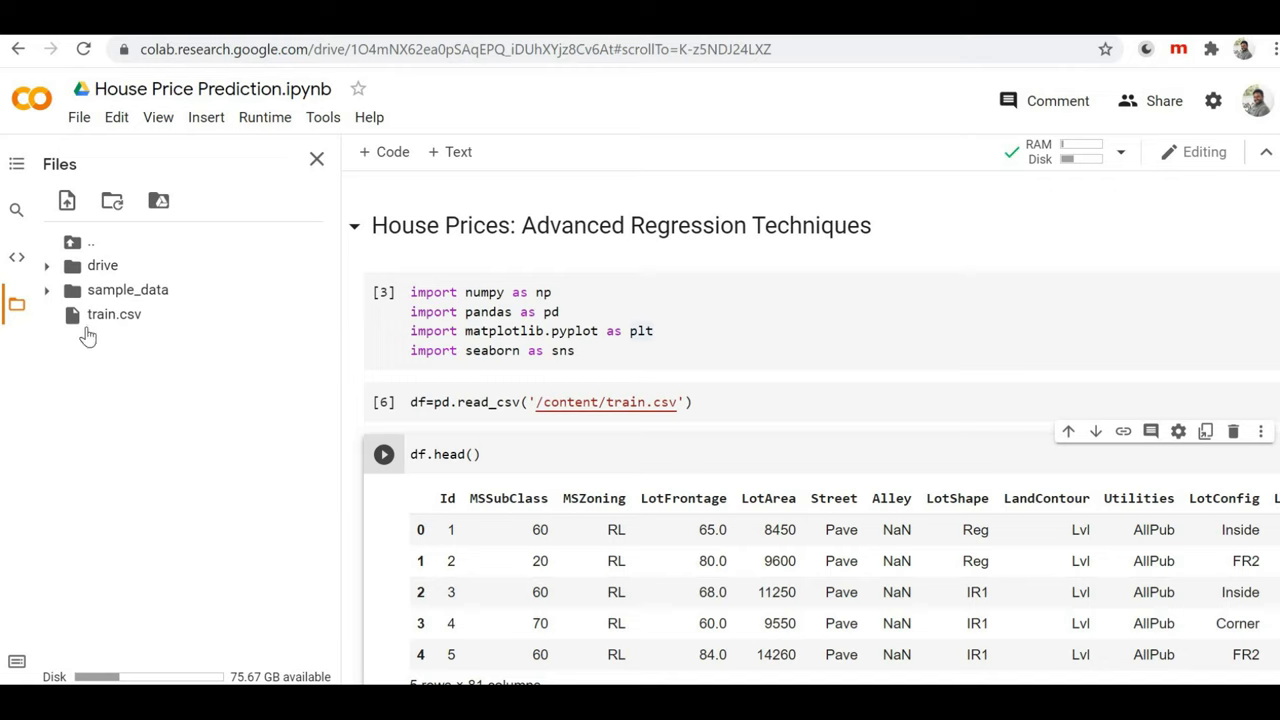
mouse_move(154, 348)
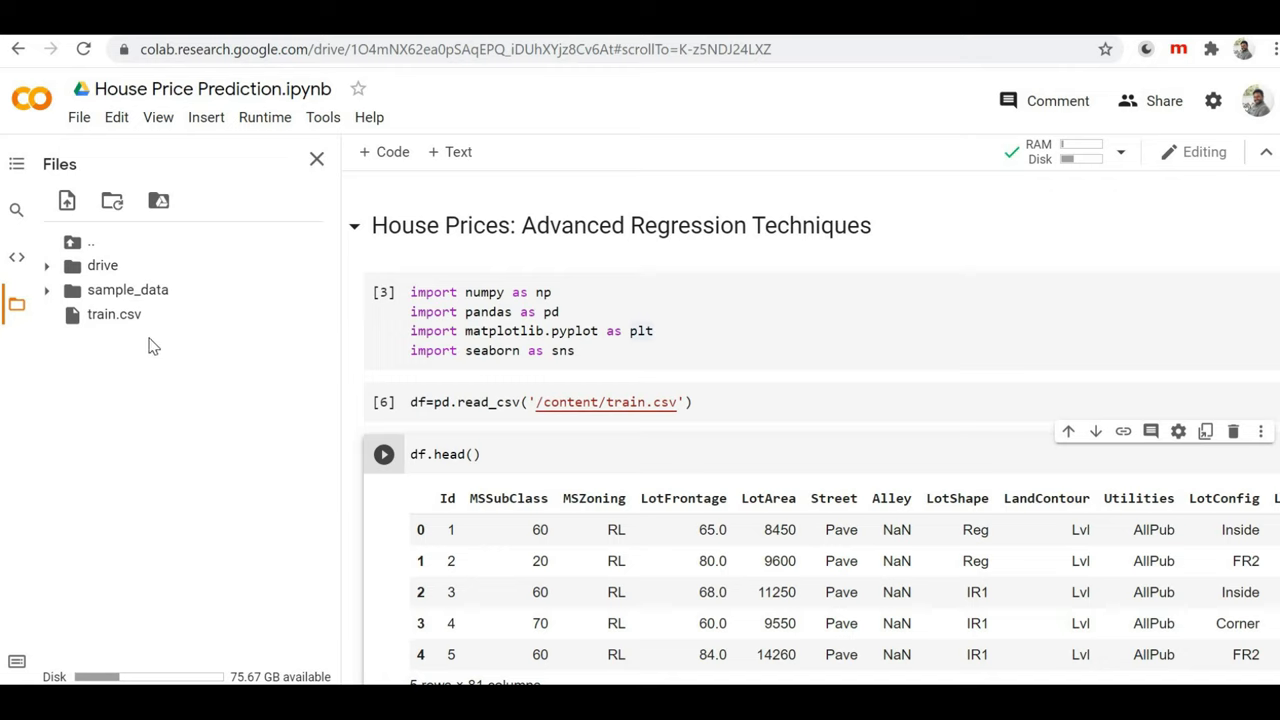
Run df.head() to display the first five rows of the house price data.
click(450, 402)
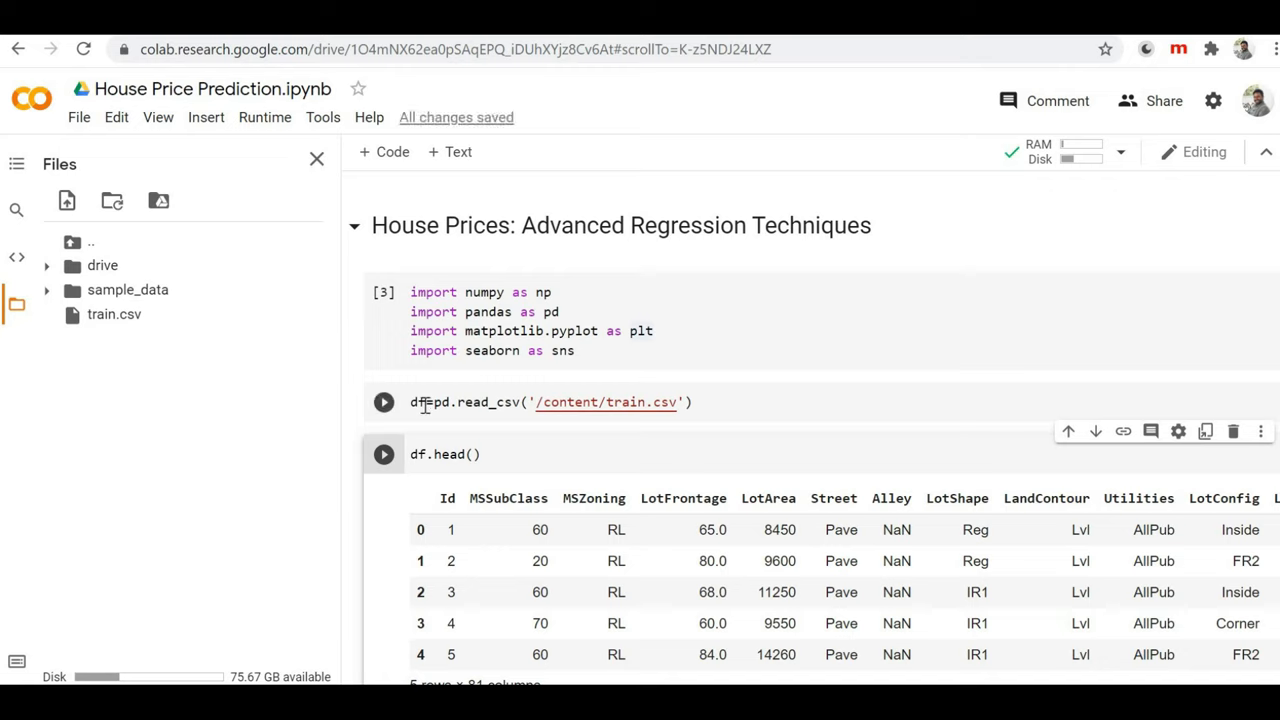
click(384, 402)
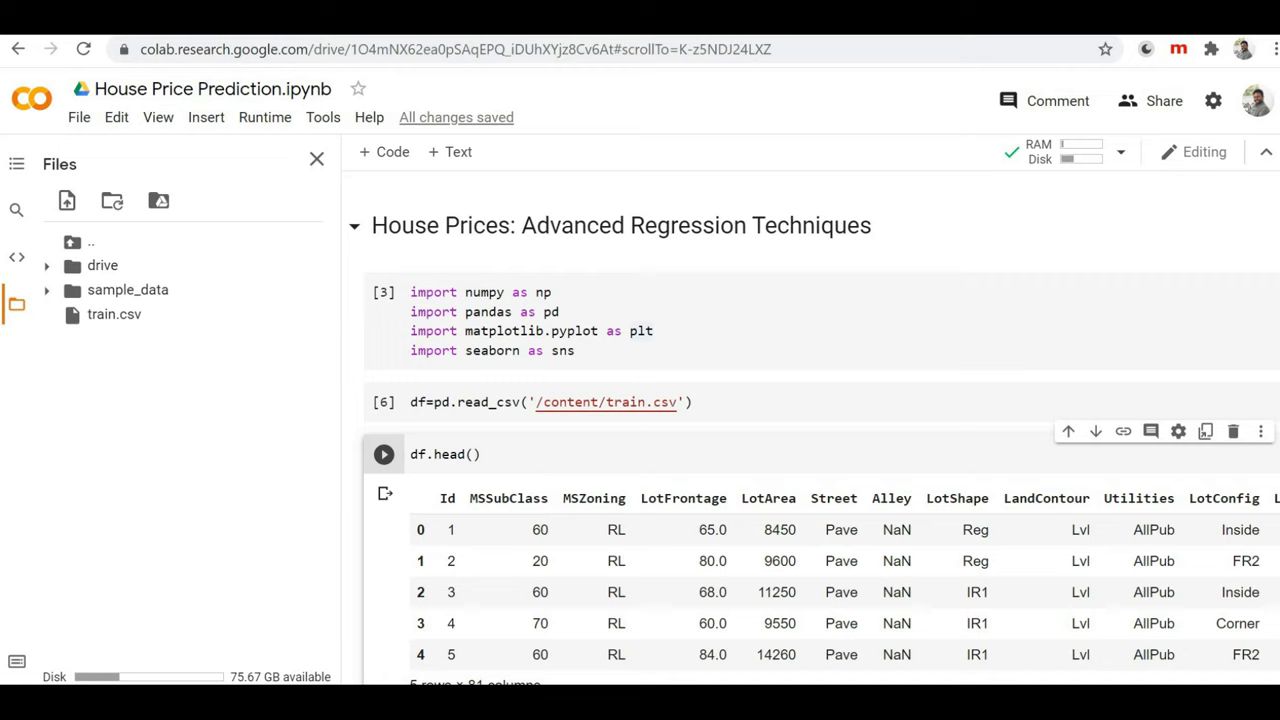